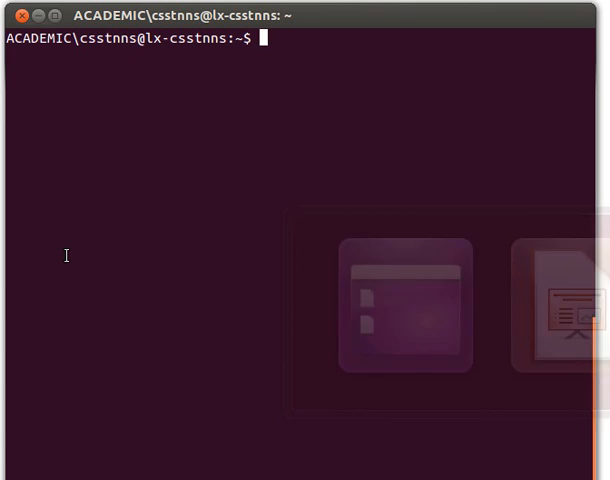
text(ocaml)
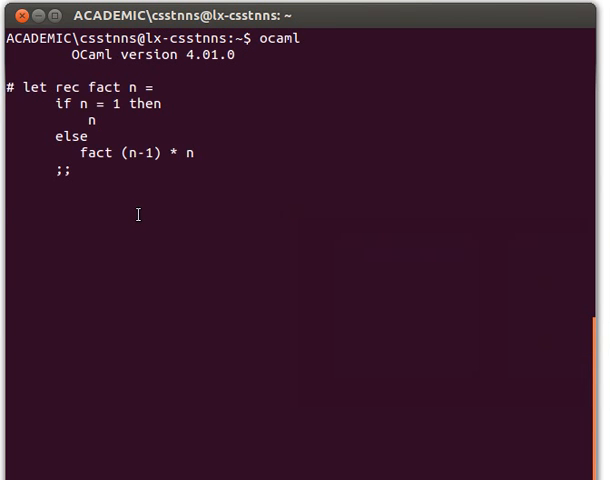
text(fa)
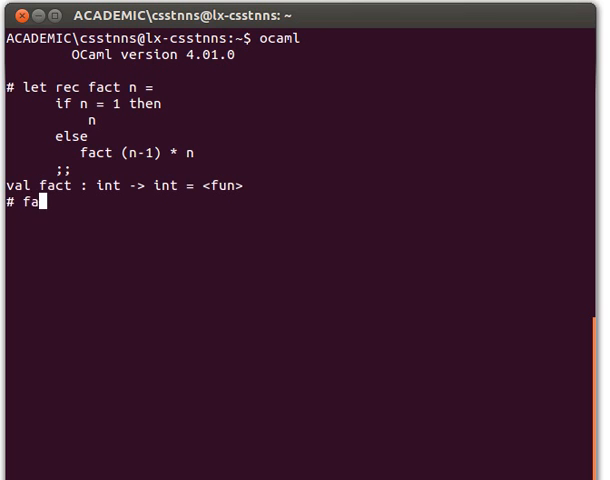
text(ct 10)
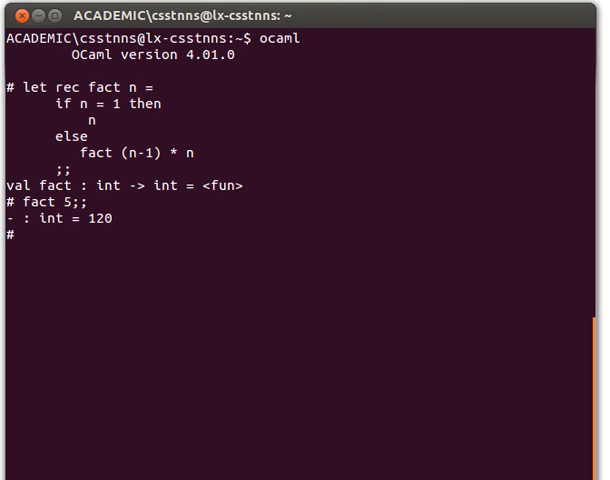
text(#tr)
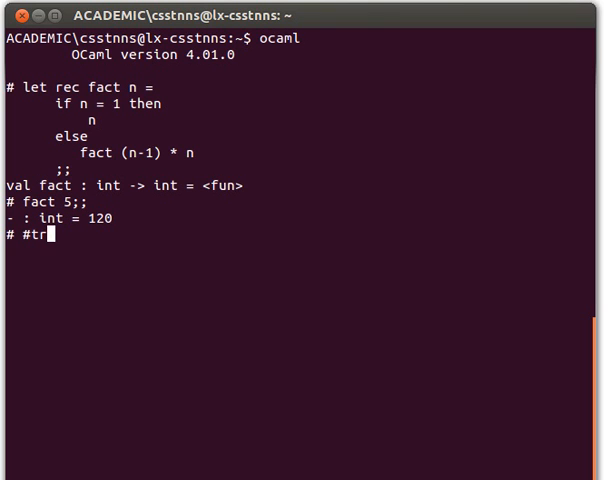
text(ace)
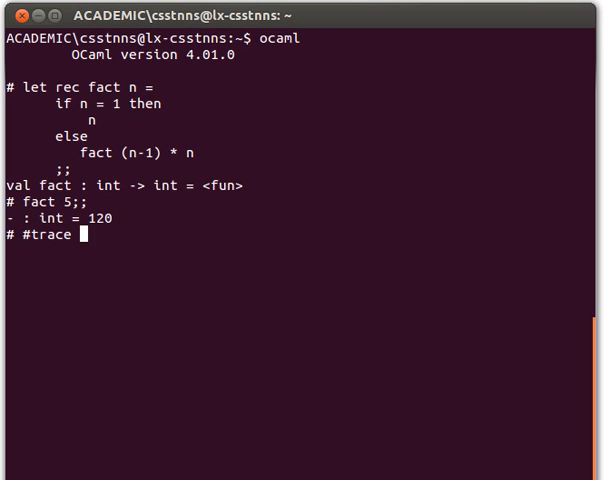
text(fact;;)
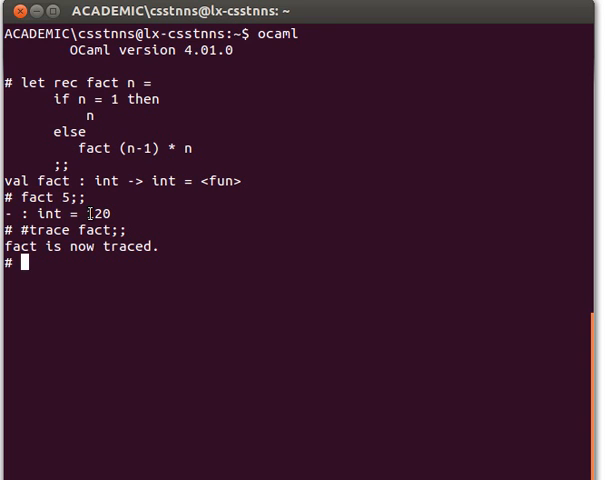
text(fa)
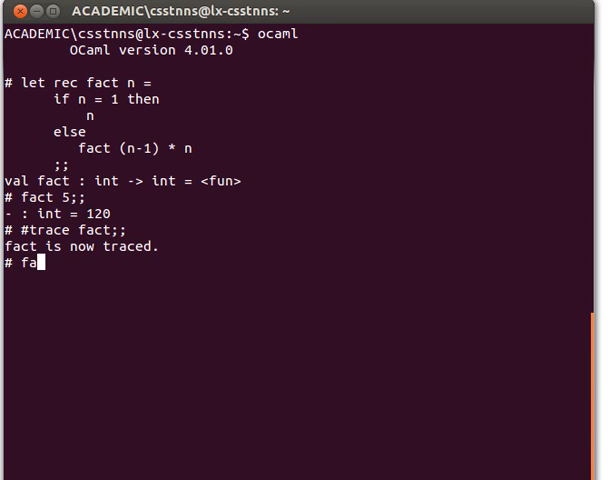
text(ct 5;;)
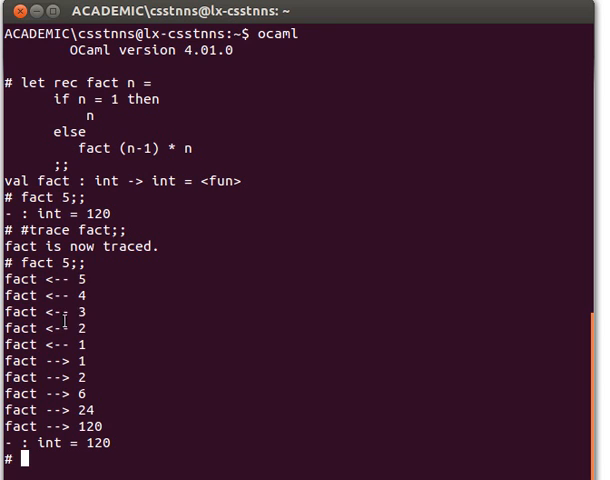
mouse_move(78, 284)
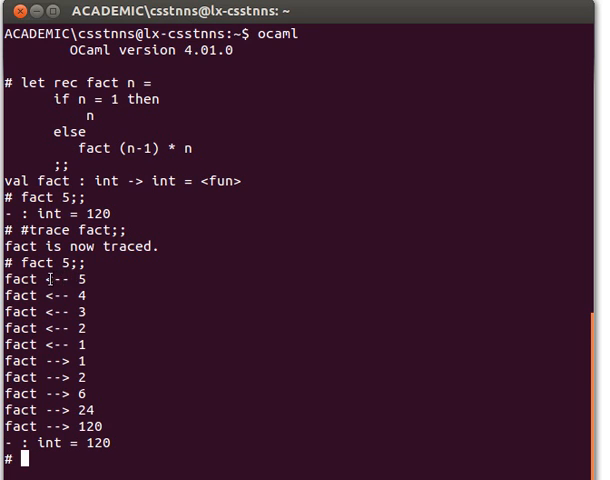
mouse_move(80, 280)
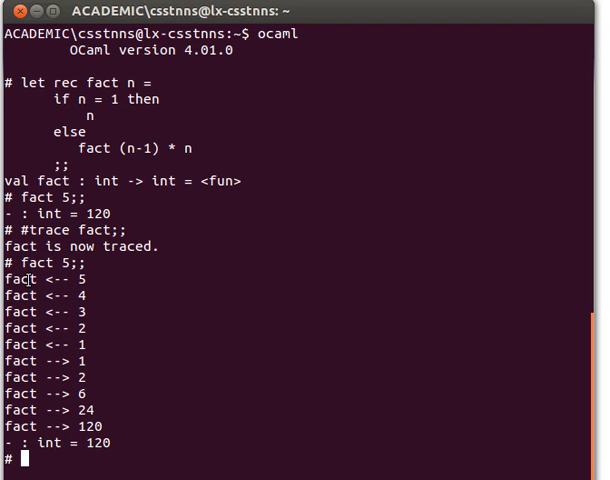
mouse_move(48, 278)
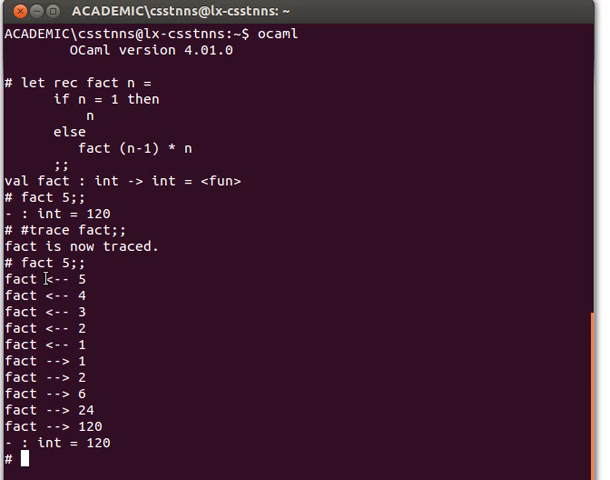
mouse_move(88, 278)
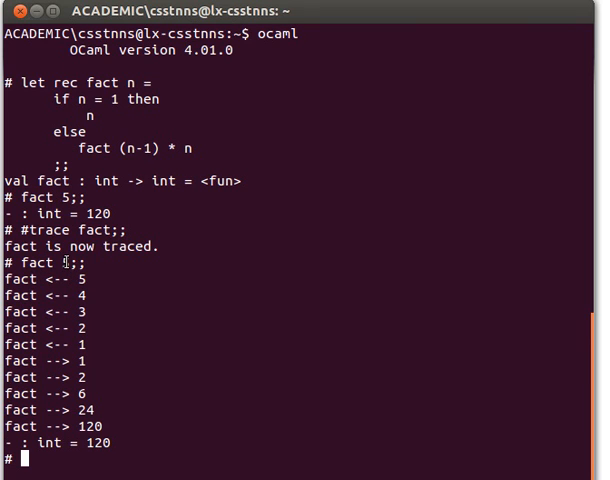
mouse_move(78, 296)
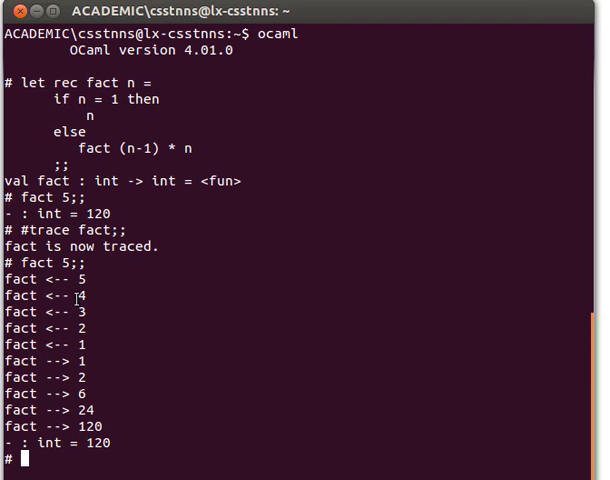
mouse_move(84, 360)
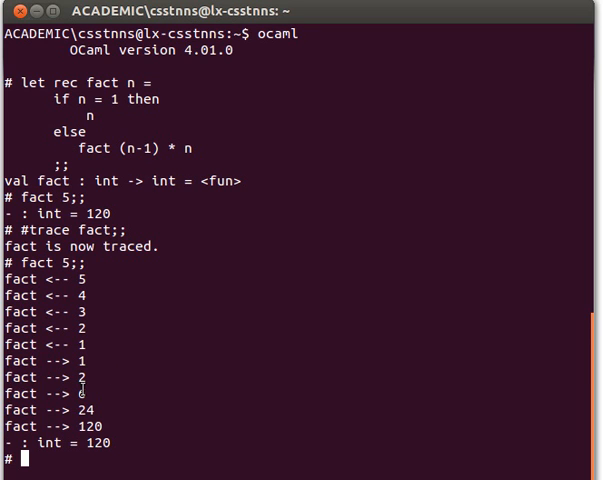
mouse_move(80, 396)
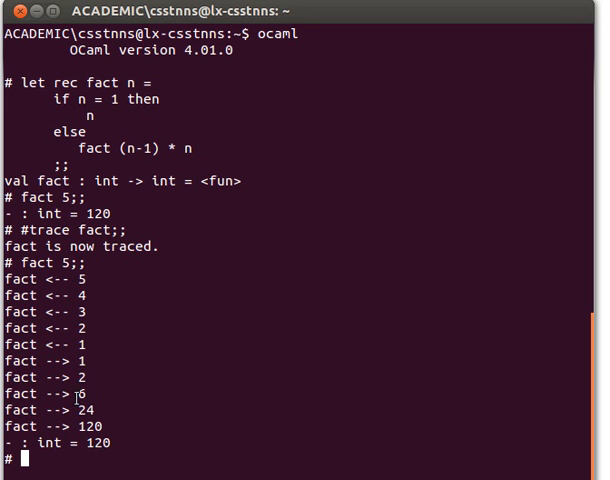
mouse_move(172, 150)
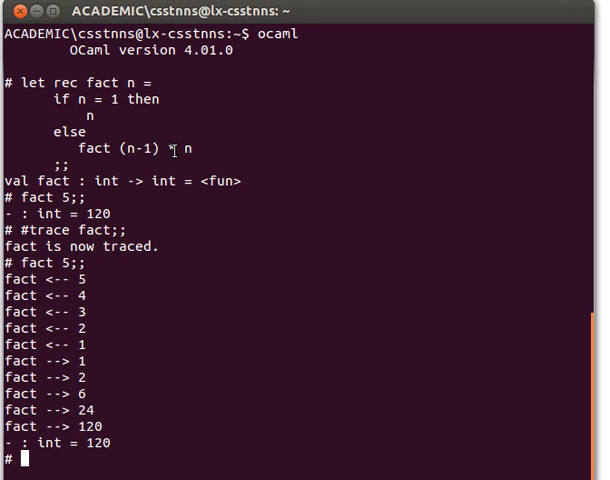
mouse_move(80, 300)
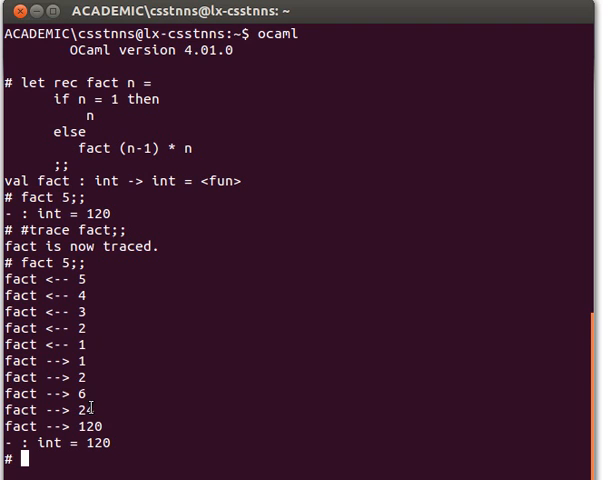
mouse_move(84, 344)
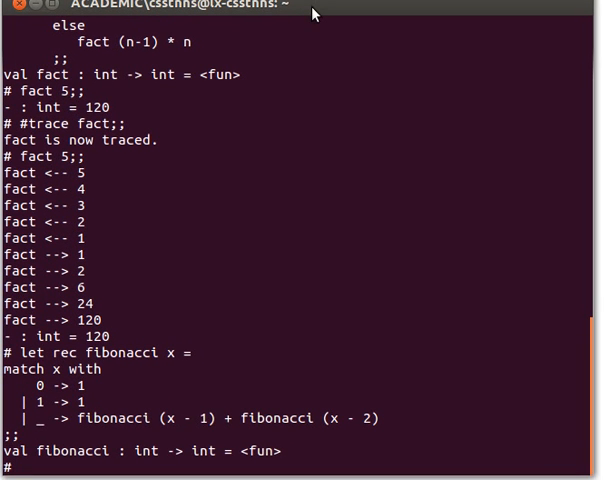
text(#untrace fact;;)
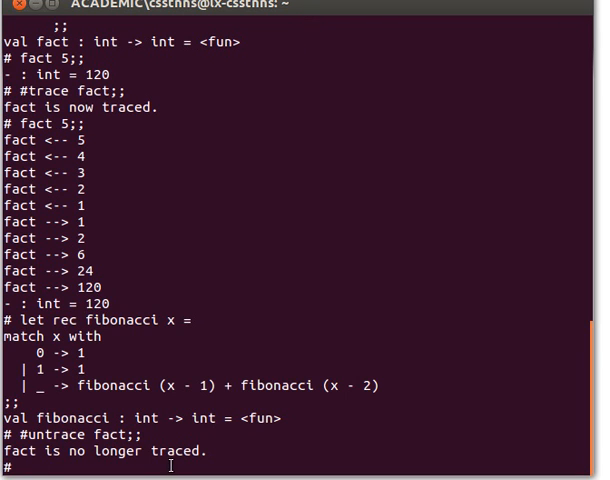
text(#trace fibonacci;;)
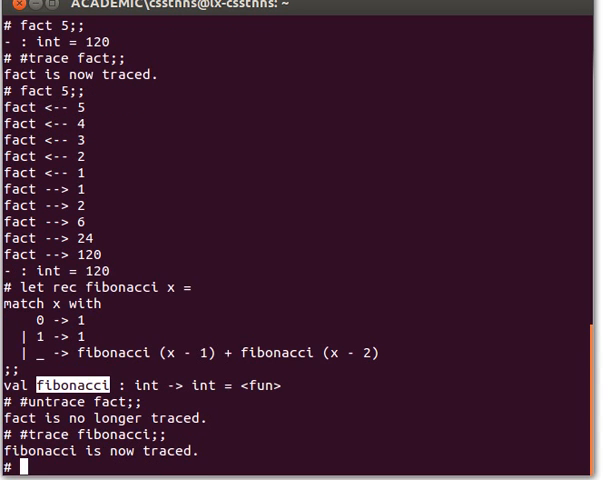
text(fibonacci)
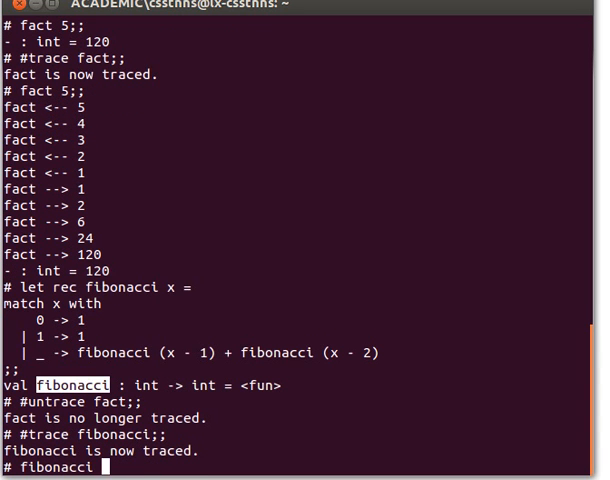
text(4;;)
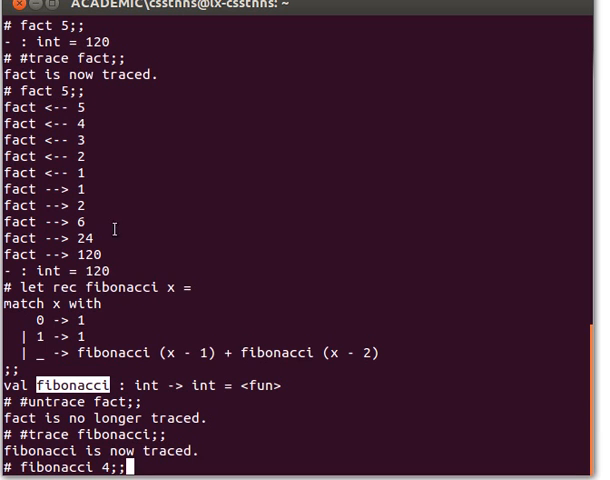
mouse_move(78, 194)
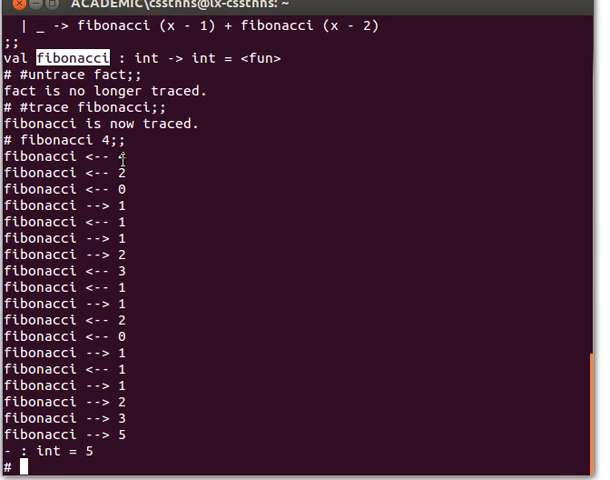
mouse_move(118, 160)
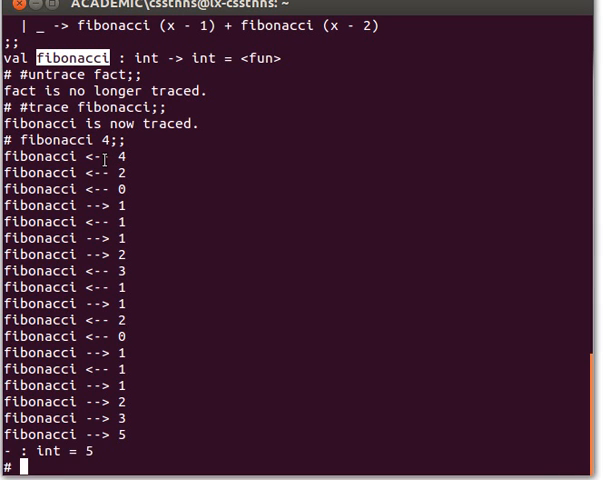
mouse_move(120, 156)
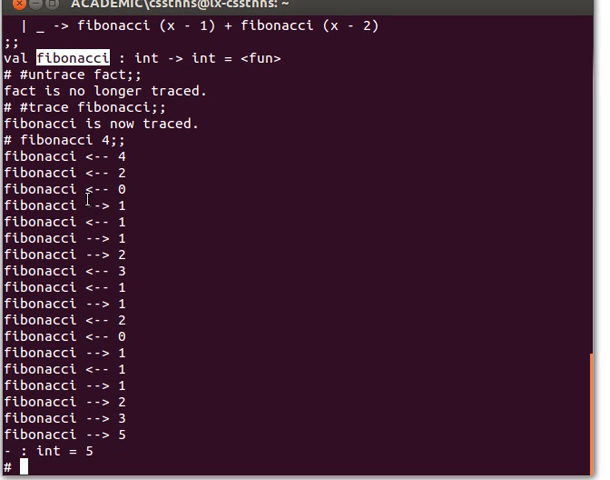
mouse_move(64, 238)
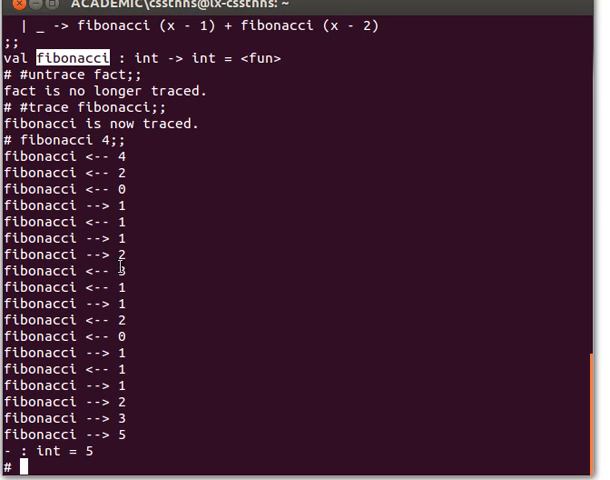
mouse_move(98, 304)
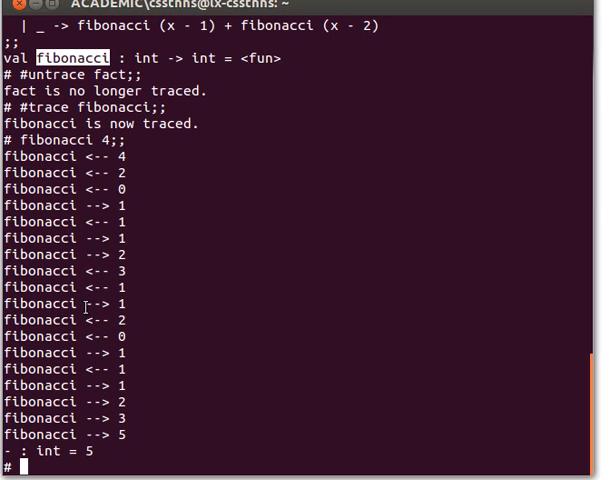
mouse_move(98, 188)
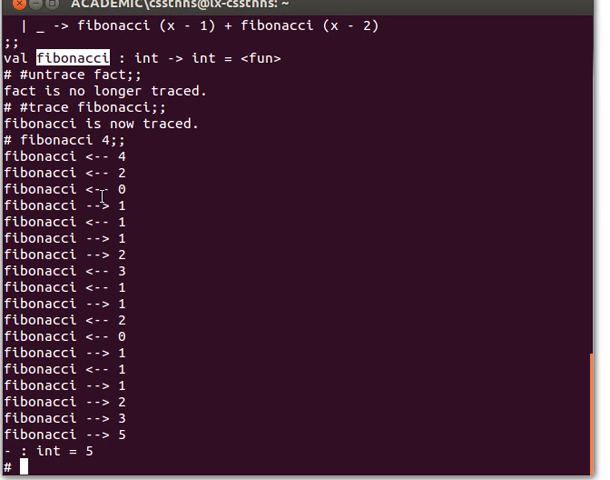
mouse_move(222, 122)
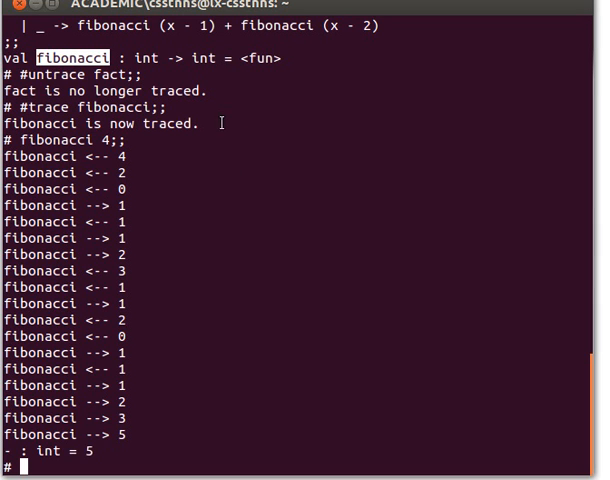
mouse_move(382, 228)
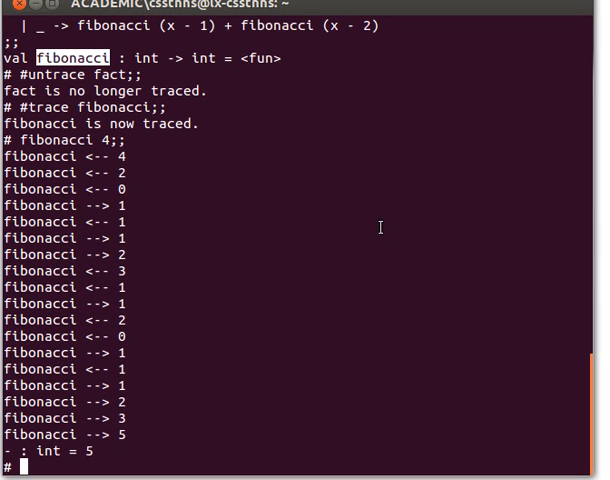